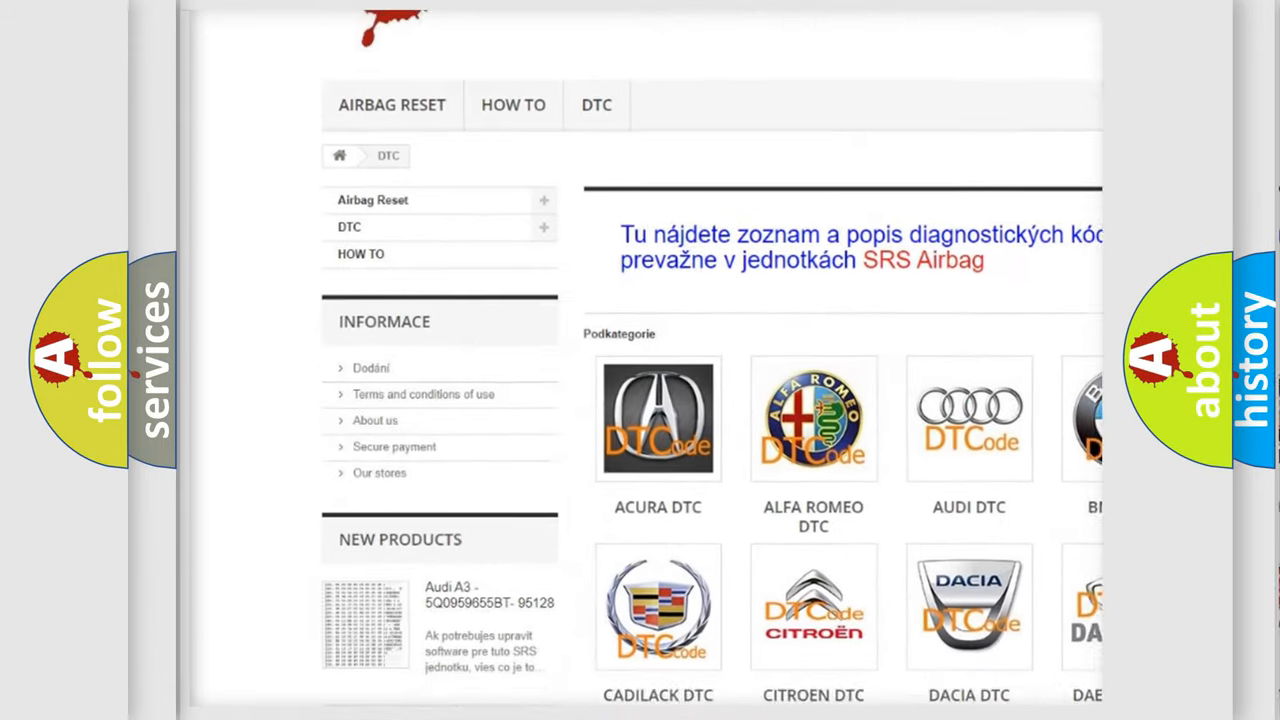
# Step: Open the Audi DTC subcategory from the Podkategorie list on the DTC page
pyautogui.scroll(-3)
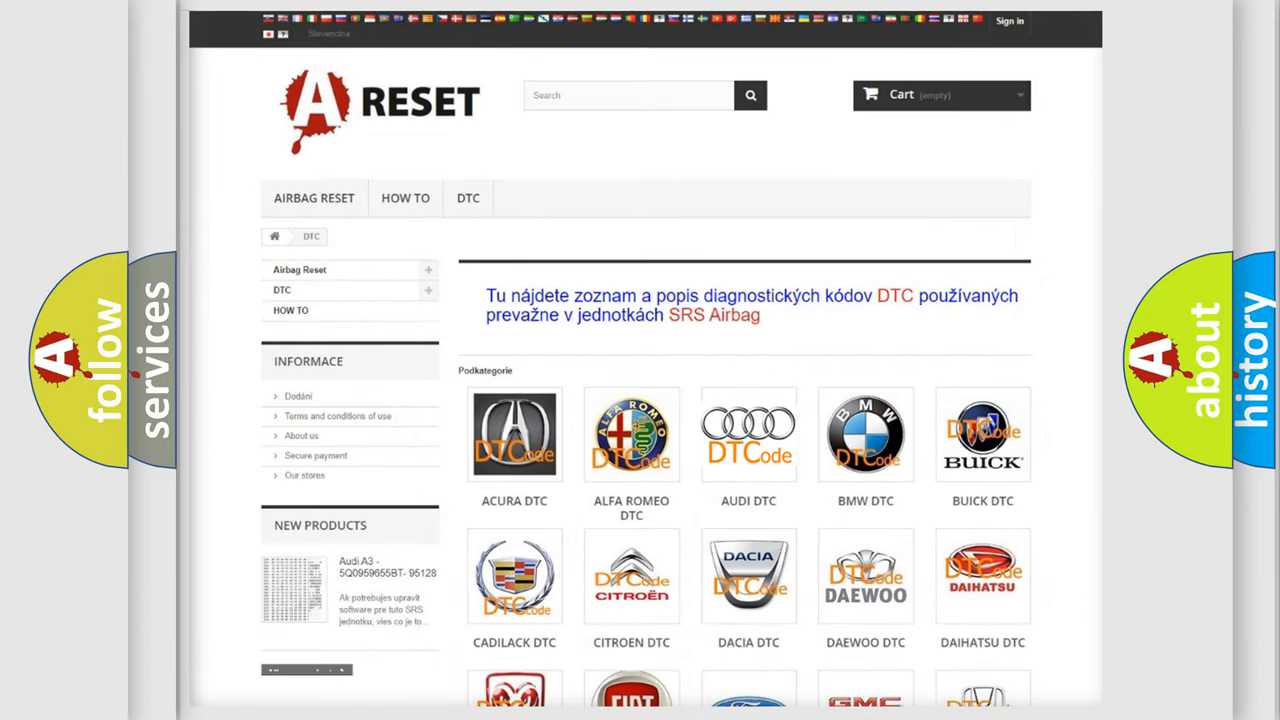
pyautogui.click(748, 434)
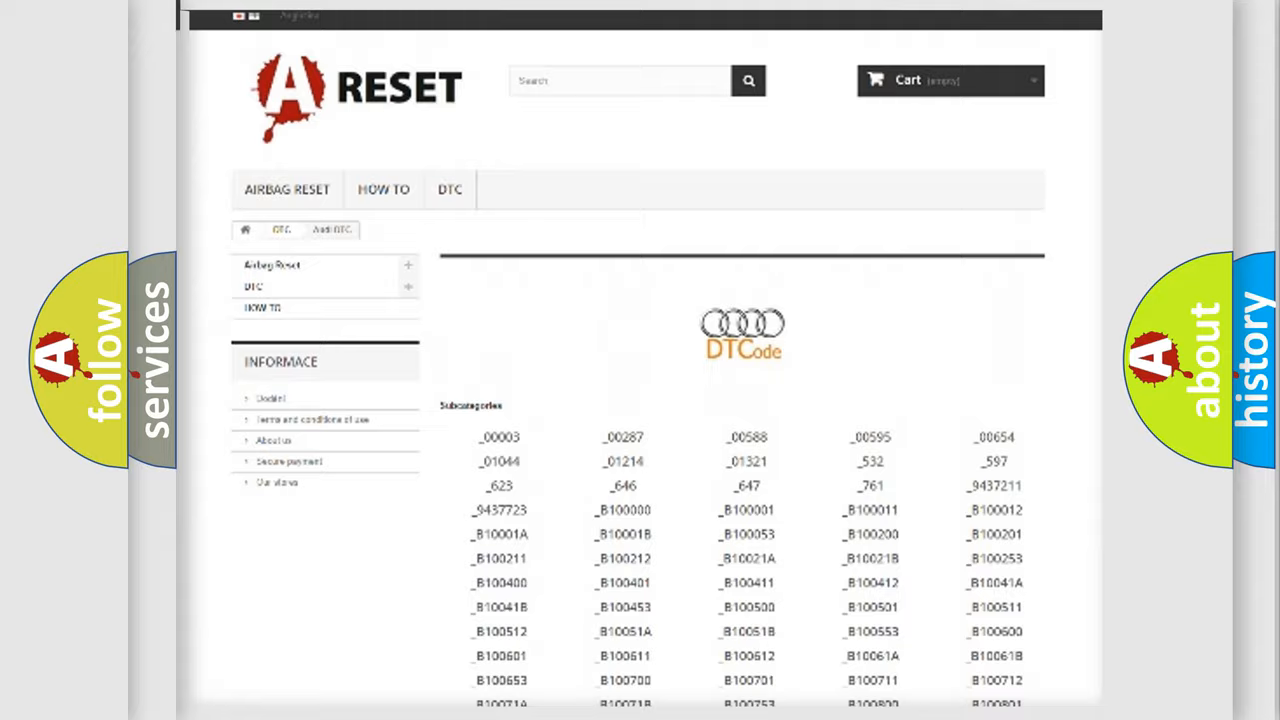